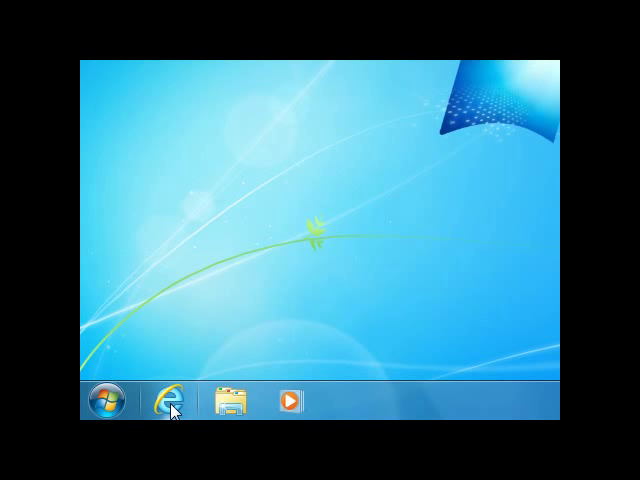
mouse_move(168, 410)
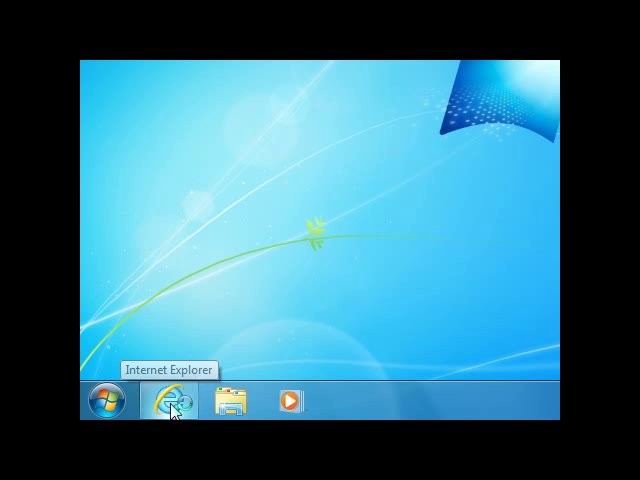
Launch Internet Explorer from the taskbar, then bring up the Start menu's program list.
click(166, 400)
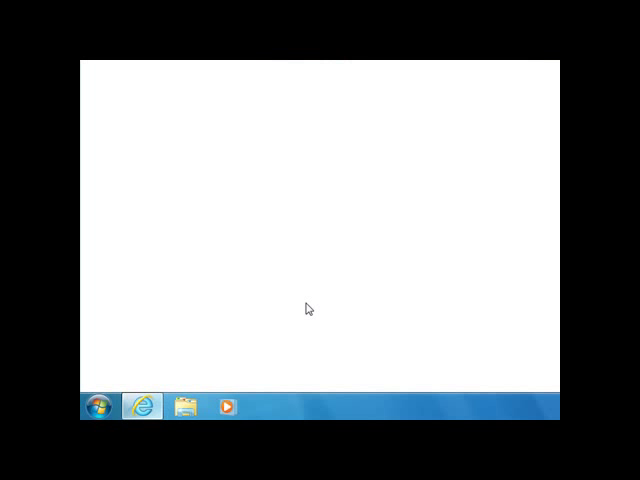
click(124, 410)
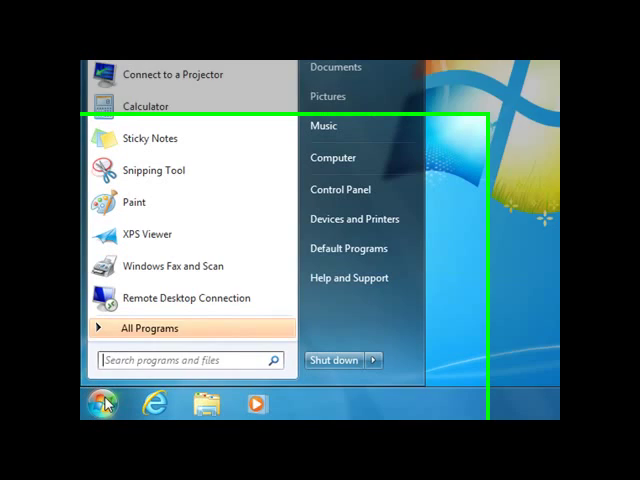
Expand All Programs, locate Microsoft Excel 2010 in the Microsoft Office folder and show its options.
click(148, 328)
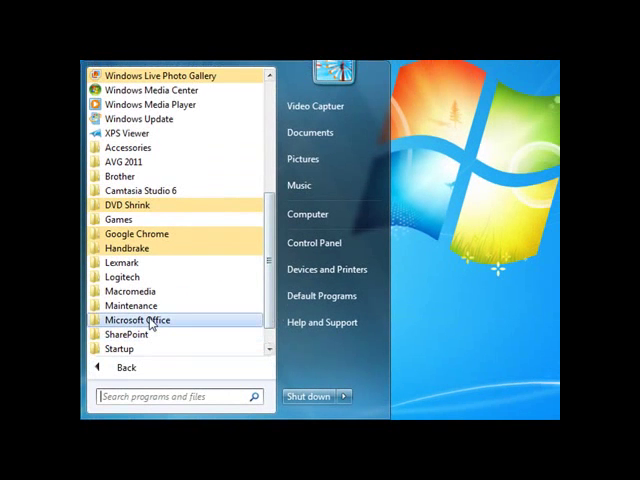
click(136, 320)
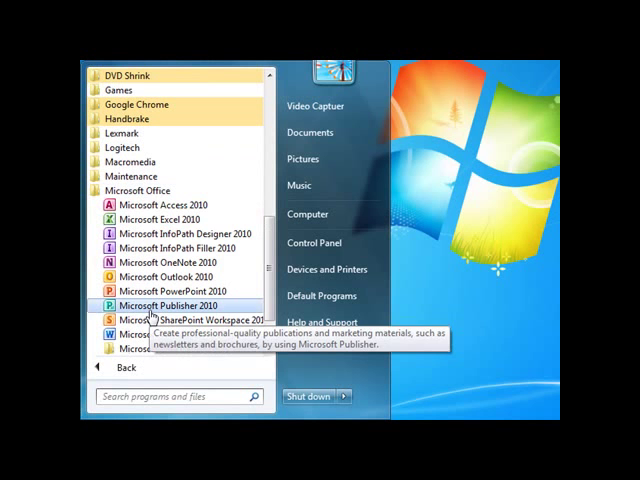
mouse_move(160, 218)
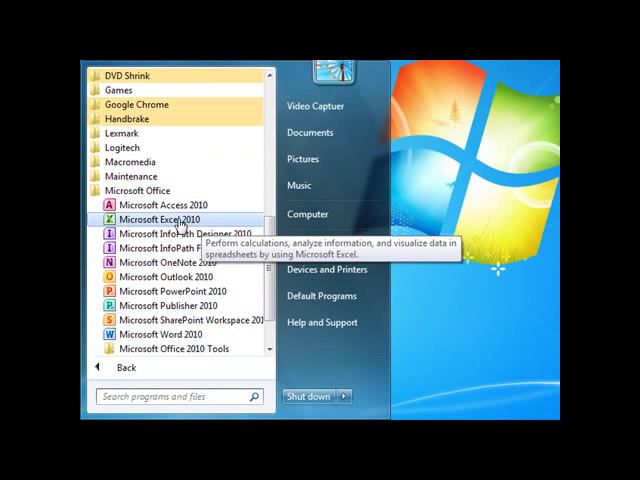
right_click(168, 218)
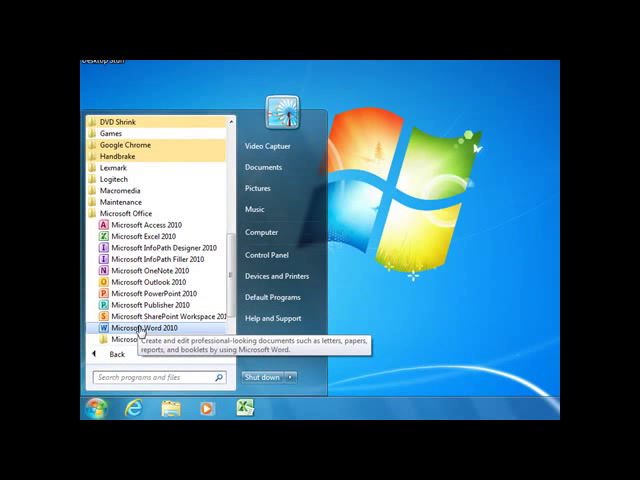
Pin Microsoft Word 2010 from the Microsoft Office folder to the taskbar beside Excel.
right_click(144, 328)
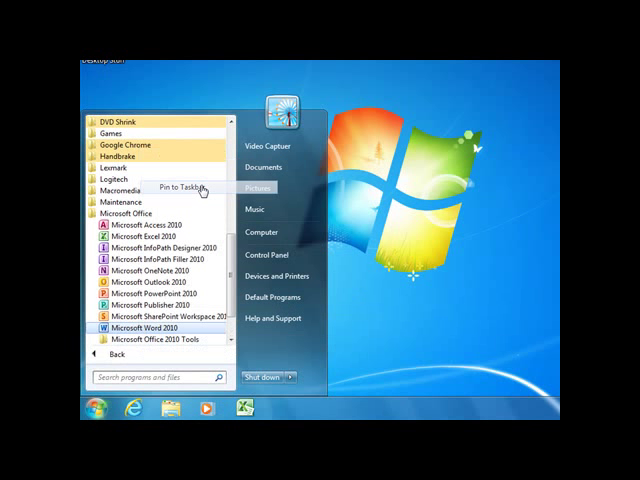
click(172, 188)
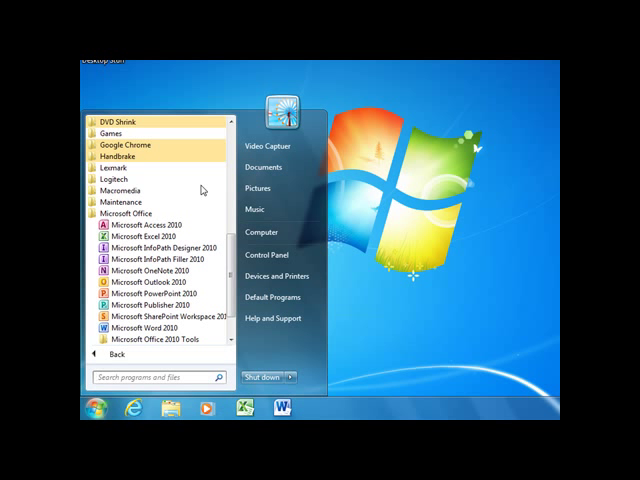
Locate Google Chrome in its Start menu folder and show its pinning options.
click(118, 144)
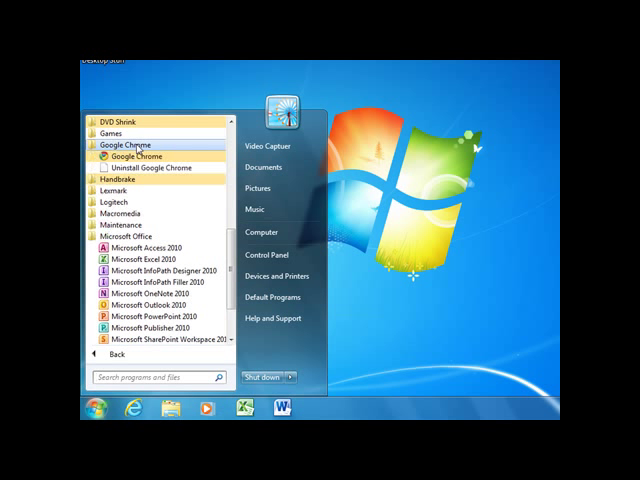
mouse_move(130, 156)
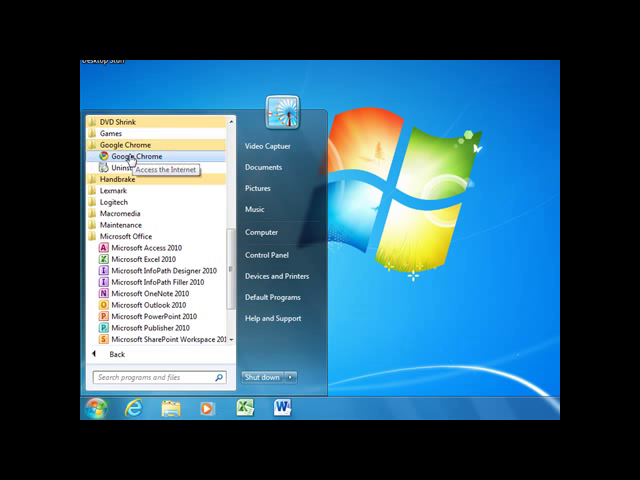
right_click(132, 156)
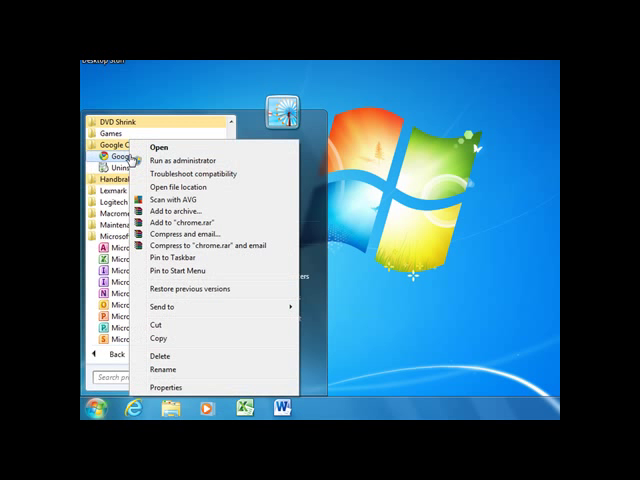
mouse_move(194, 264)
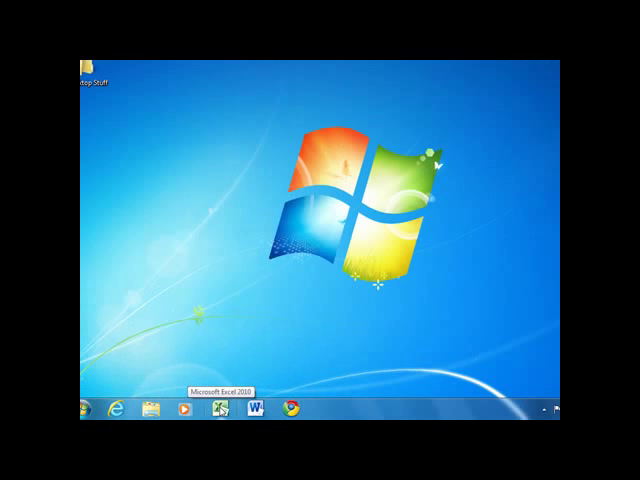
Start Excel 2010 from its pinned taskbar icon and accept the suggested user name and initials.
click(218, 412)
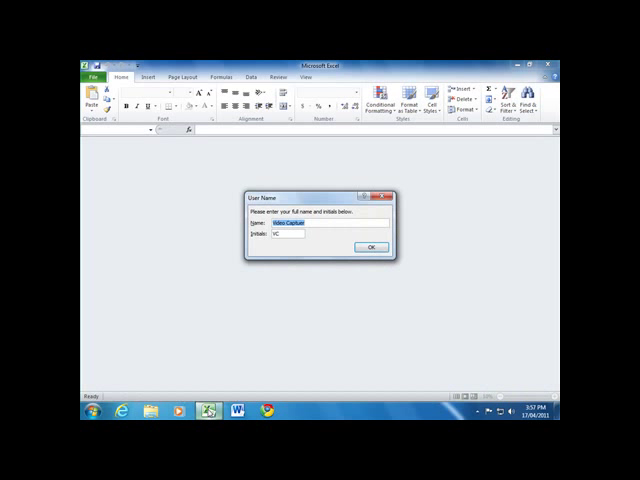
click(370, 246)
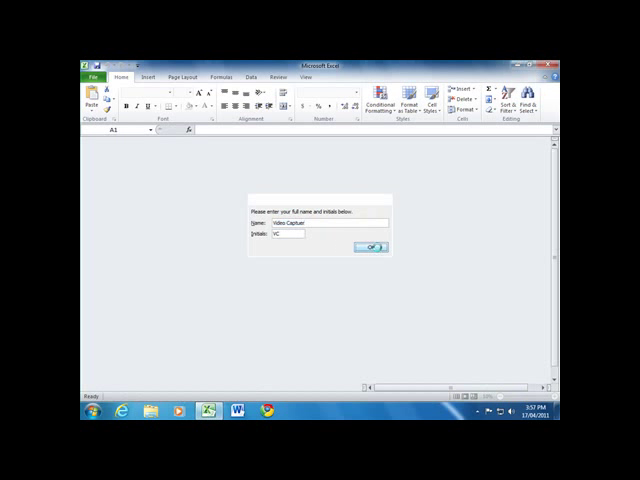